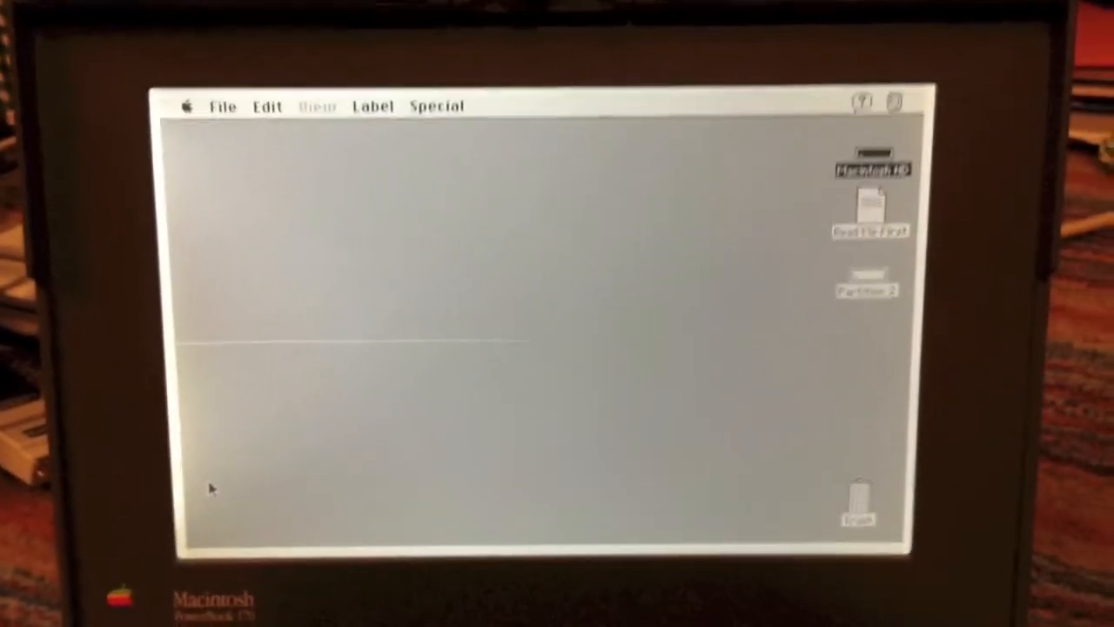
- Show About This Macintosh: PowerBook 170, System Software 7.1, 8,192K memory
{"action": "left_click", "coordinate": [184, 106]}
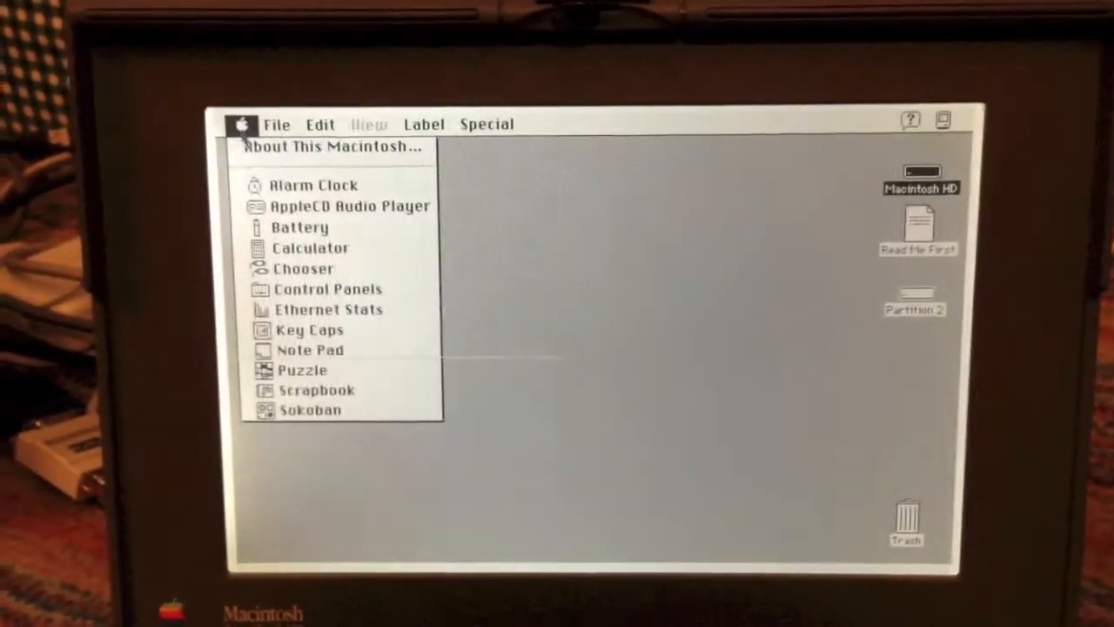
{"action": "left_click", "coordinate": [330, 146]}
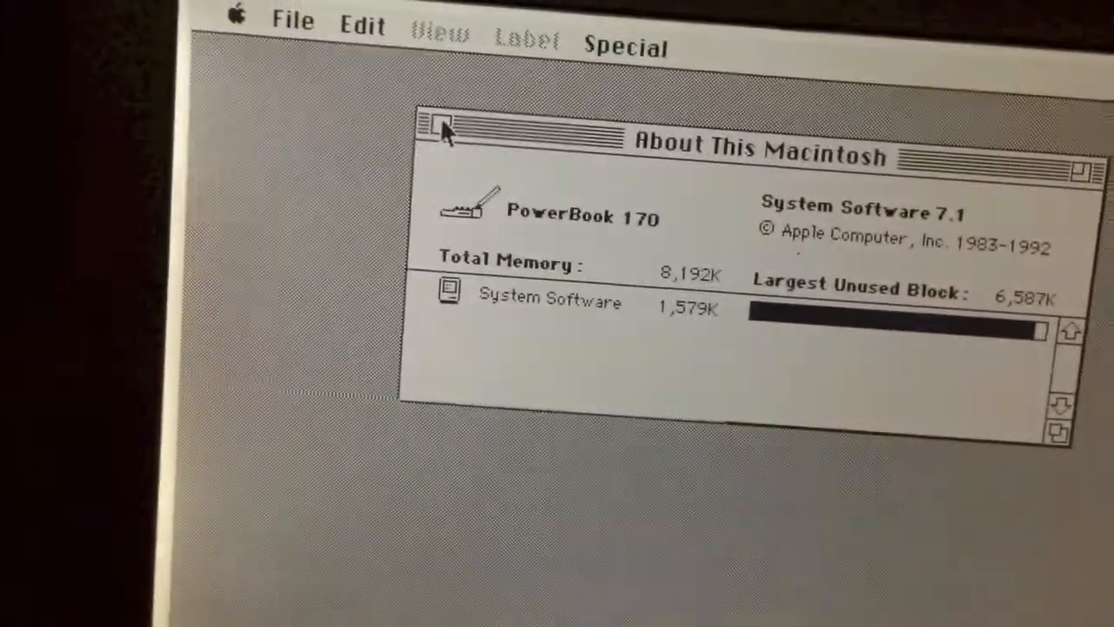
- Dismiss the About window and select Microsoft Word inside its folder on Macintosh HD
{"action": "left_click", "coordinate": [438, 123]}
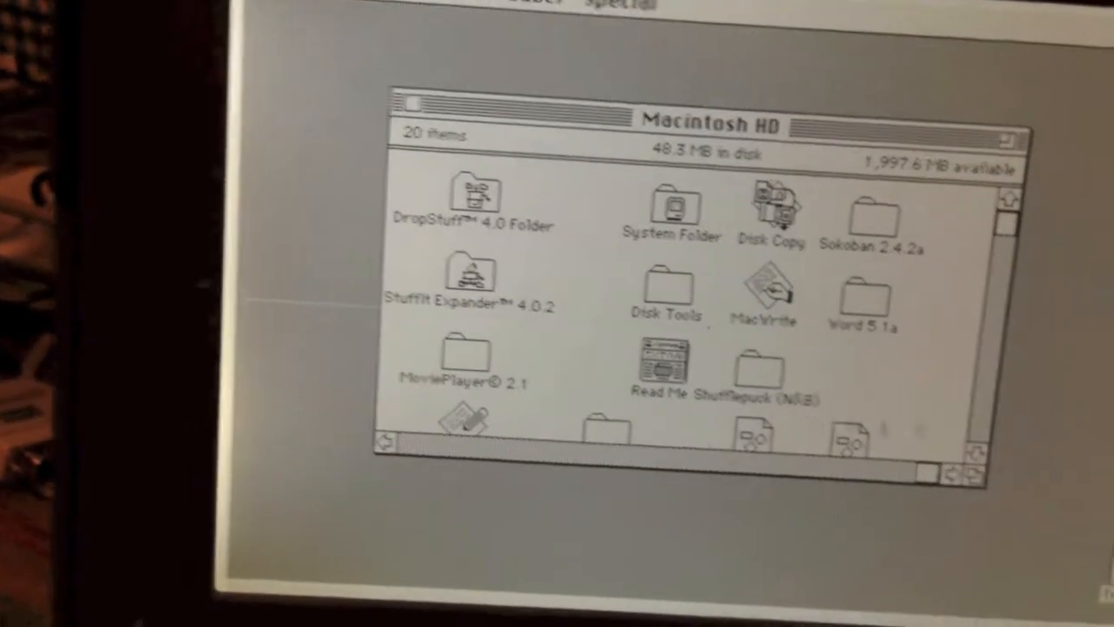
{"action": "left_click", "coordinate": [1006, 461]}
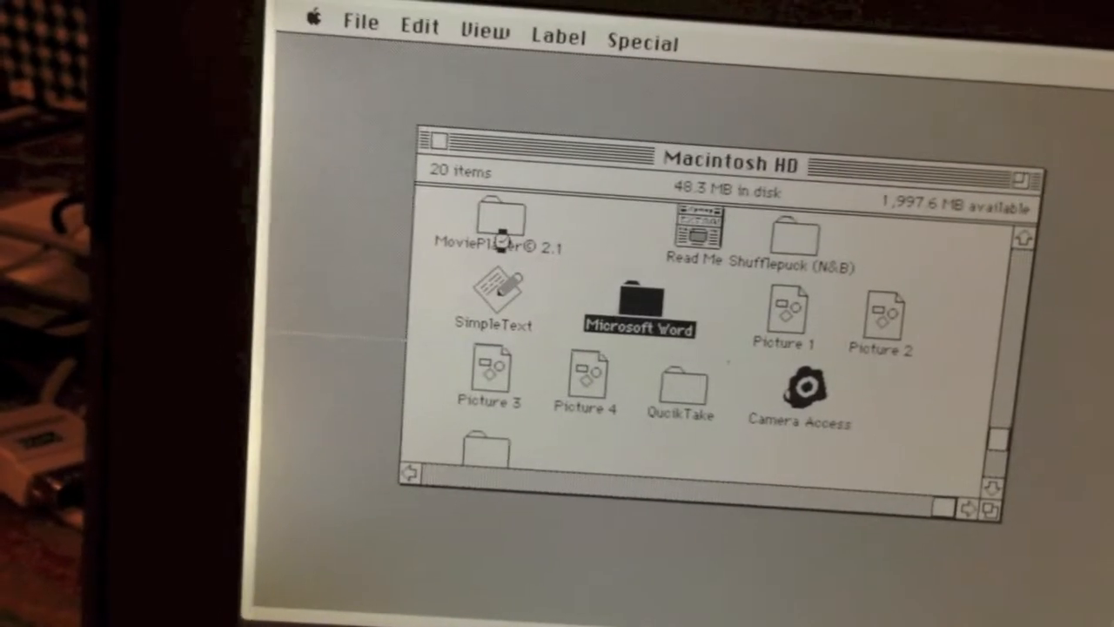
{"action": "double_click", "coordinate": [637, 299]}
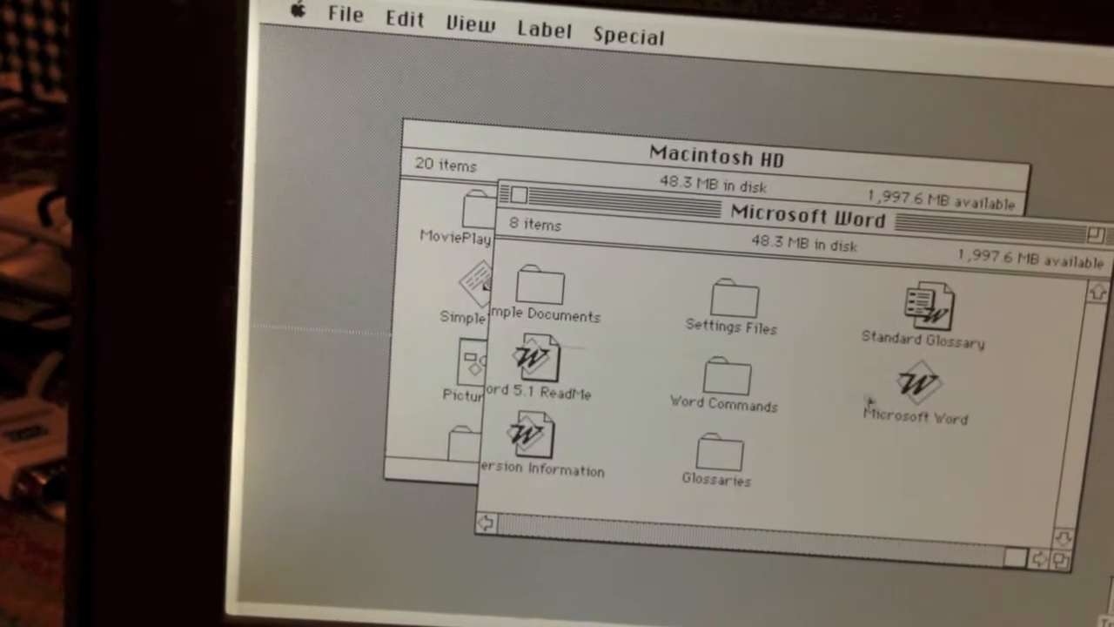
{"action": "left_click", "coordinate": [916, 387]}
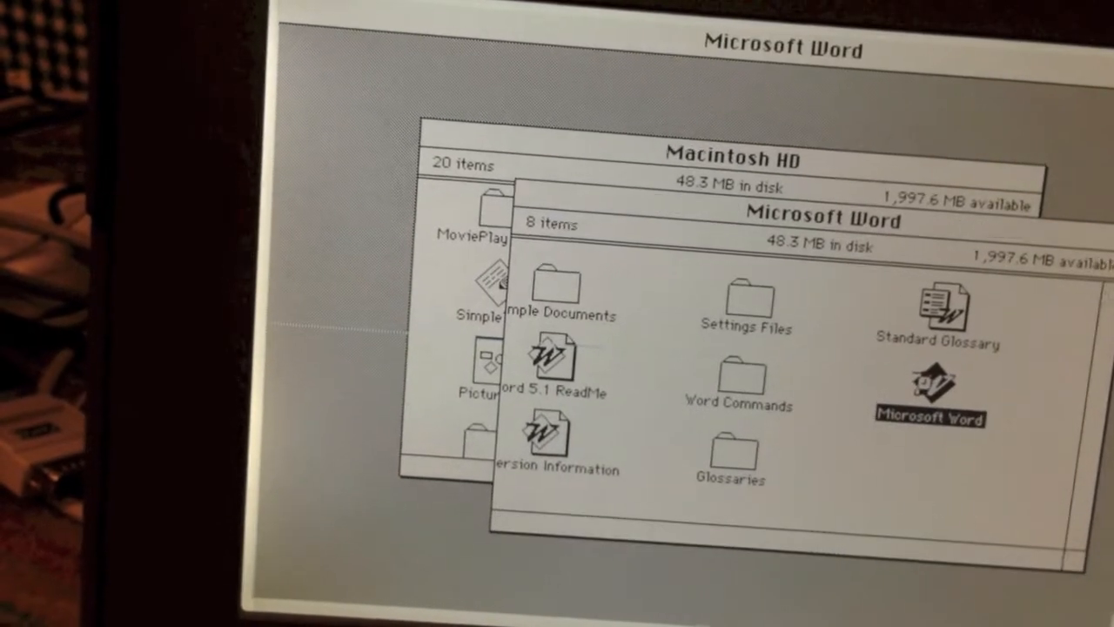
- Launch Word and write 'Hello YouTube!!!' in the new Untitled1 document
{"action": "double_click", "coordinate": [932, 391]}
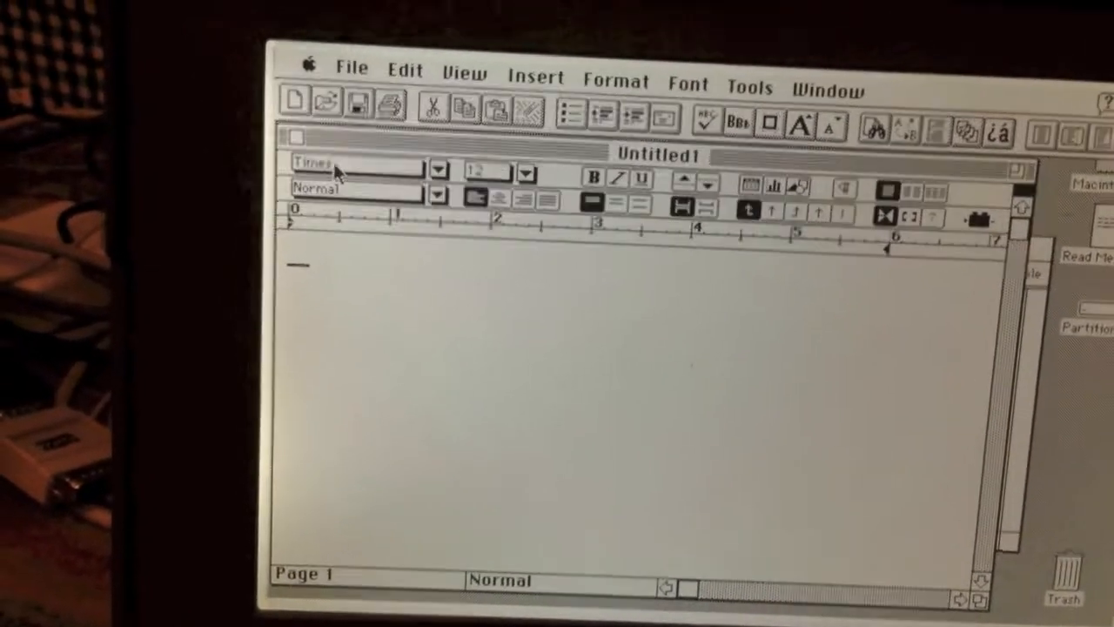
{"action": "type", "text": "Hello You"}
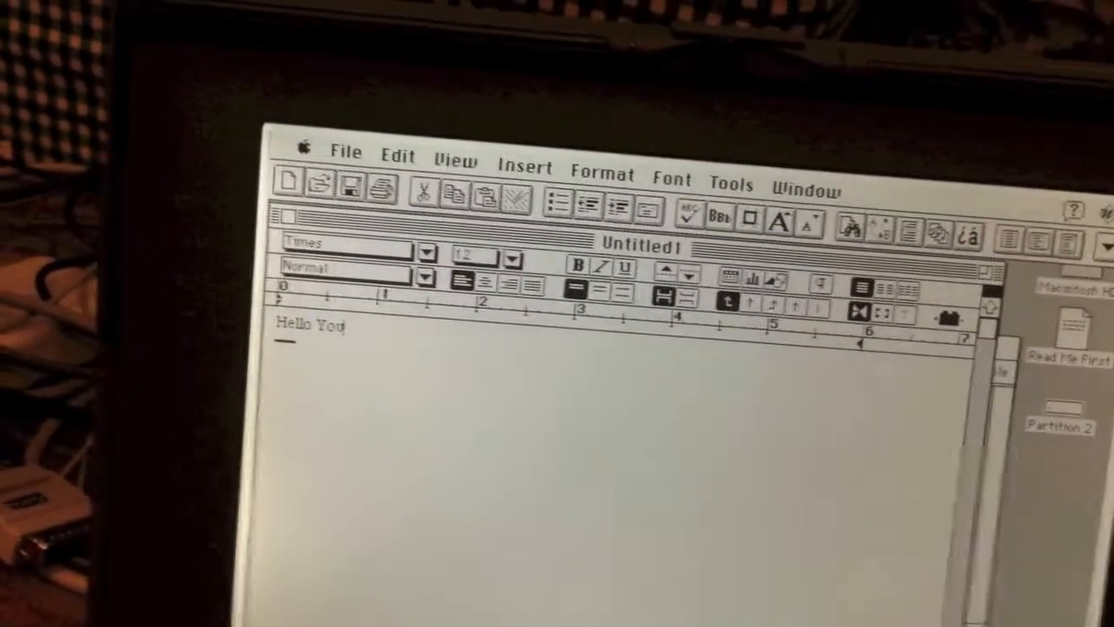
{"action": "type", "text": "Tube"}
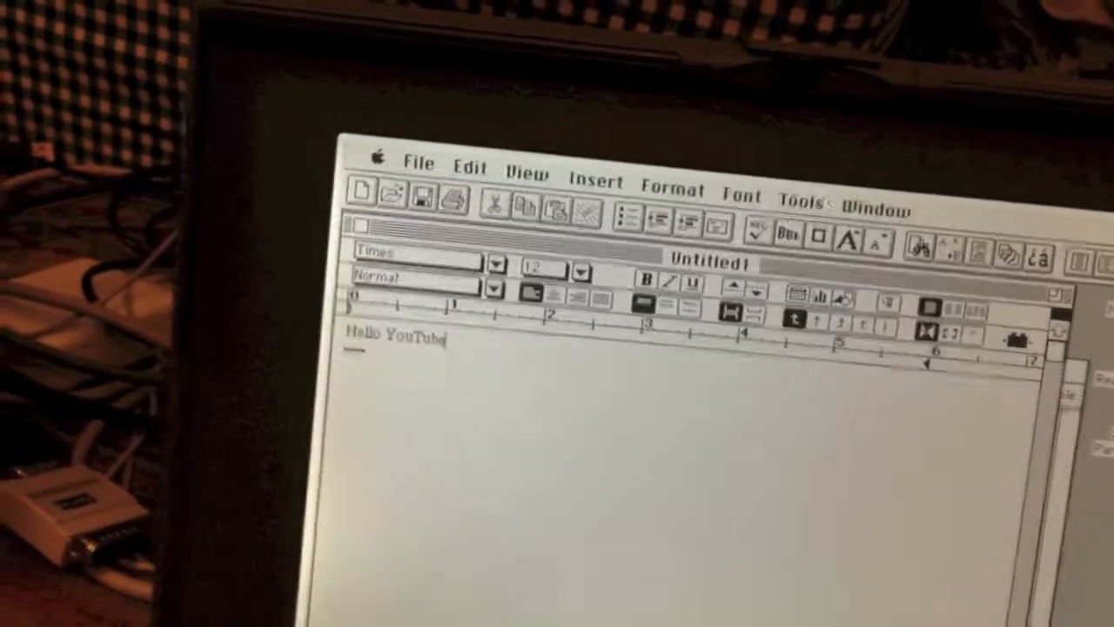
{"action": "type", "text": "!!!"}
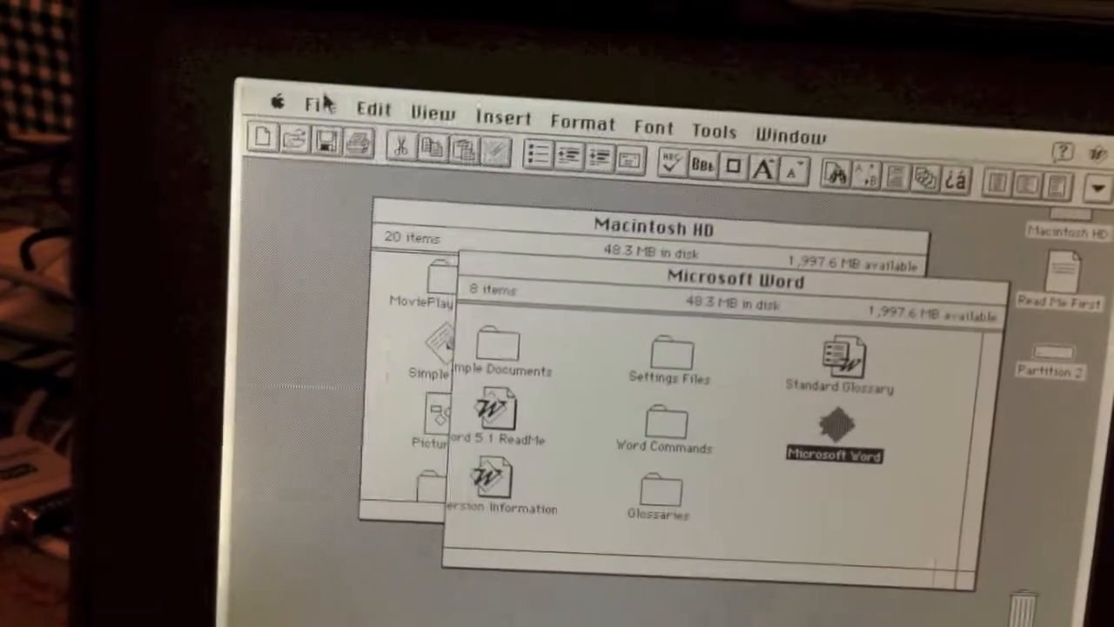
- Quit Microsoft Word and close its folder, returning to Macintosh HD's contents
{"action": "left_click", "coordinate": [321, 106]}
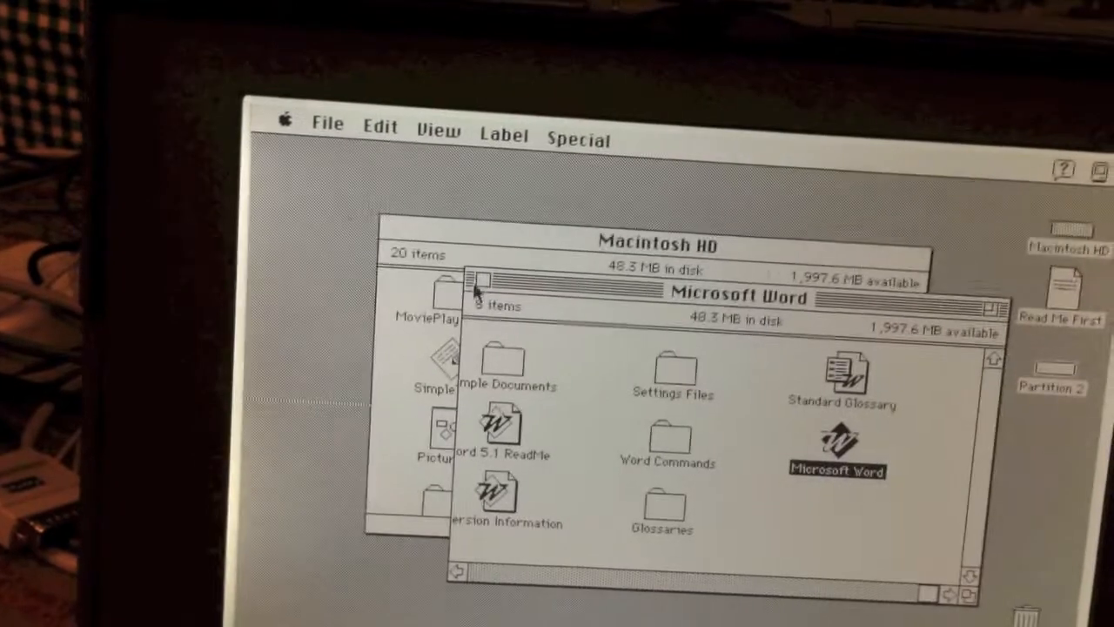
{"action": "left_click", "coordinate": [286, 124]}
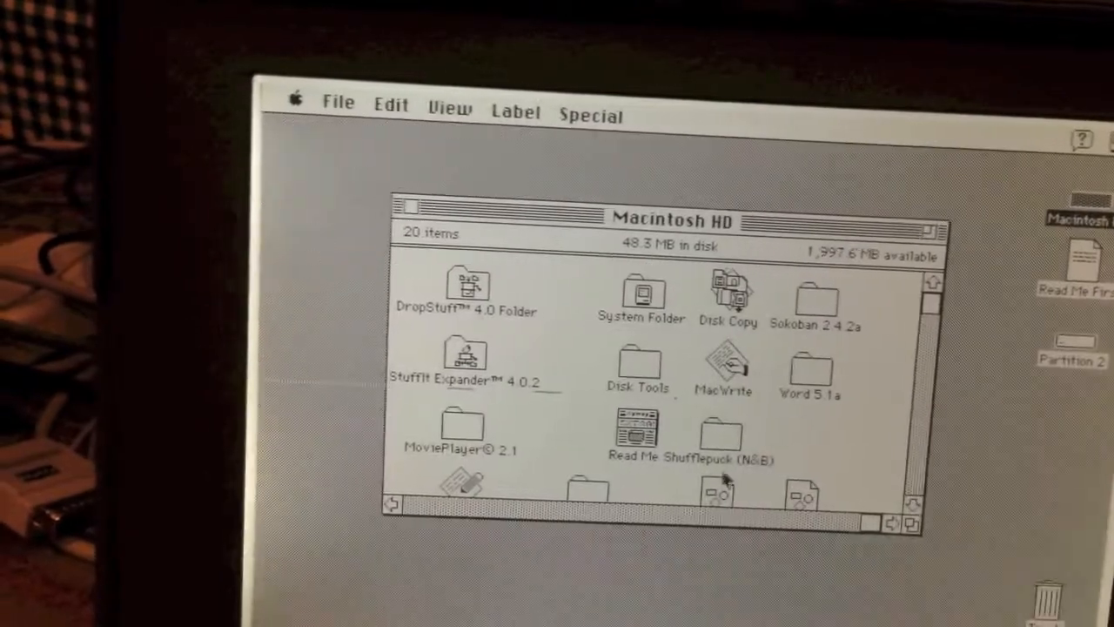
- Launch Shufflepuck from the Shufflepuck (N&B) folder on Macintosh HD
{"action": "double_click", "coordinate": [717, 435]}
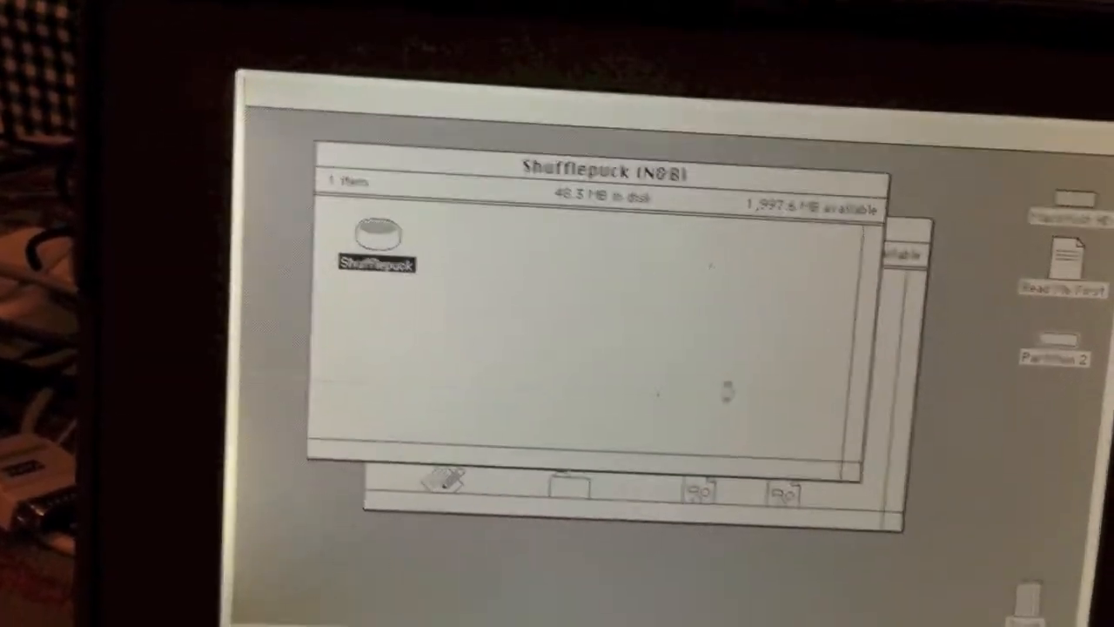
{"action": "double_click", "coordinate": [369, 240]}
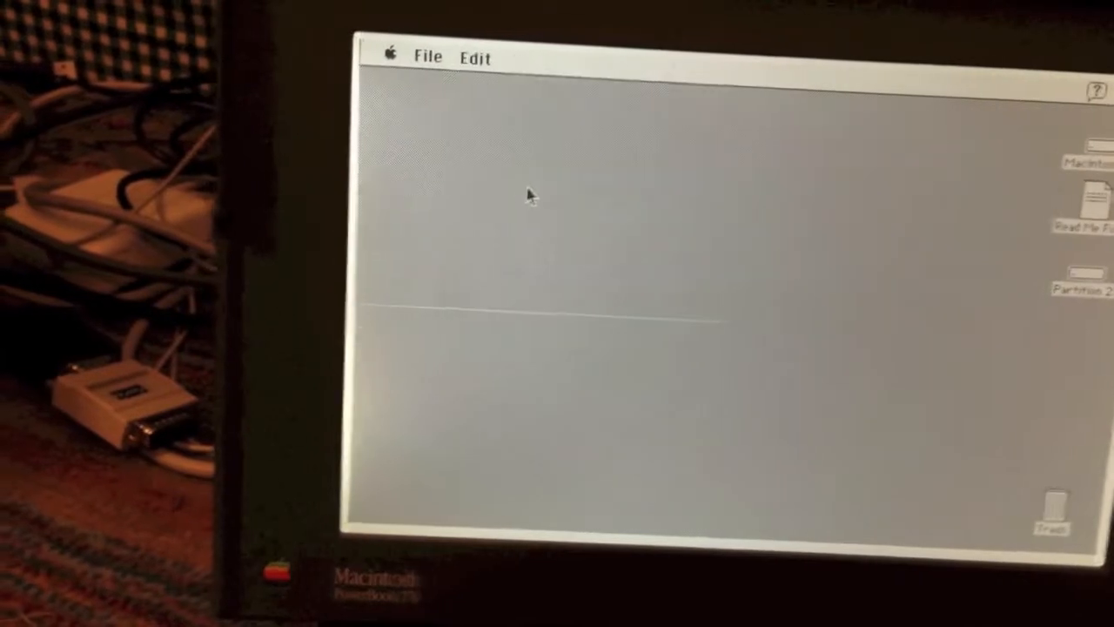
- Reach the After Dark 2.0x screen saver settings via Control Panels
{"action": "left_click", "coordinate": [390, 56]}
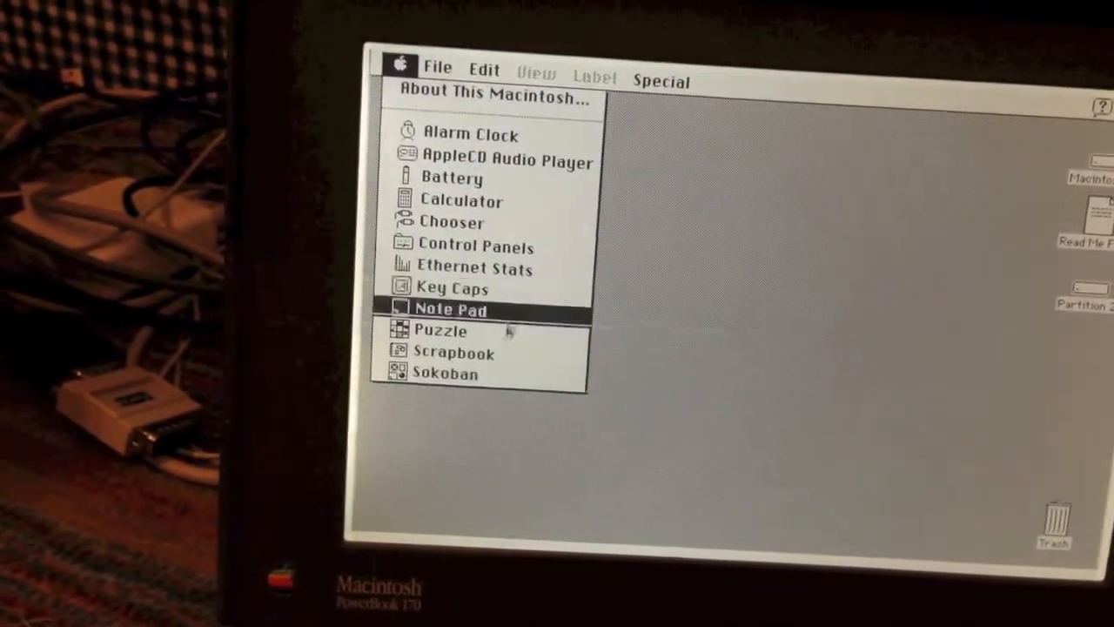
{"action": "mouse_move", "coordinate": [488, 252]}
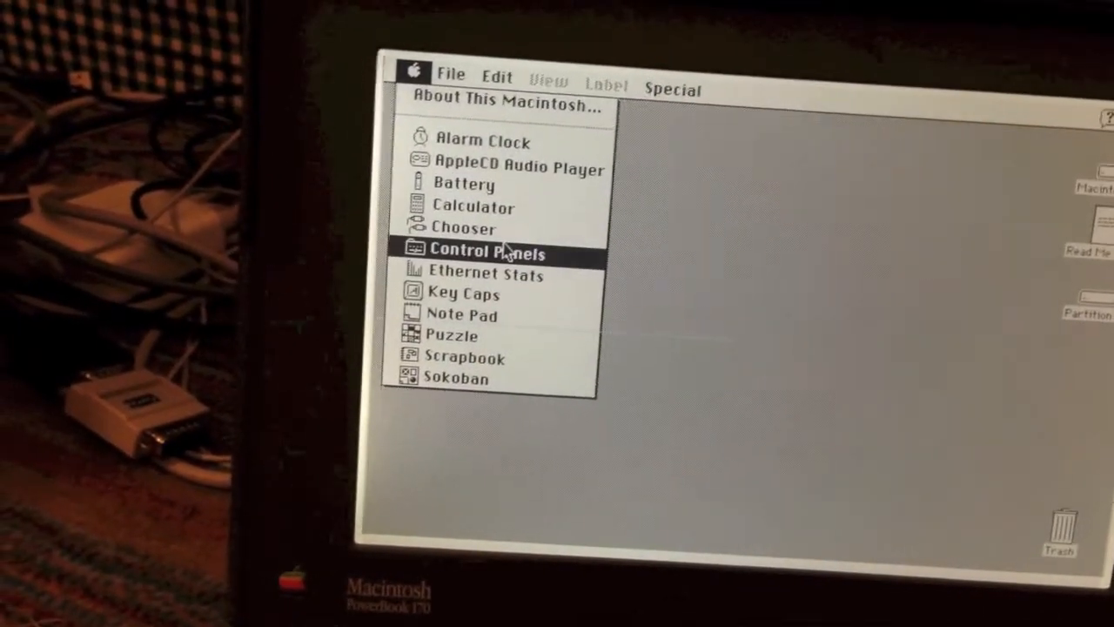
{"action": "left_click", "coordinate": [487, 254]}
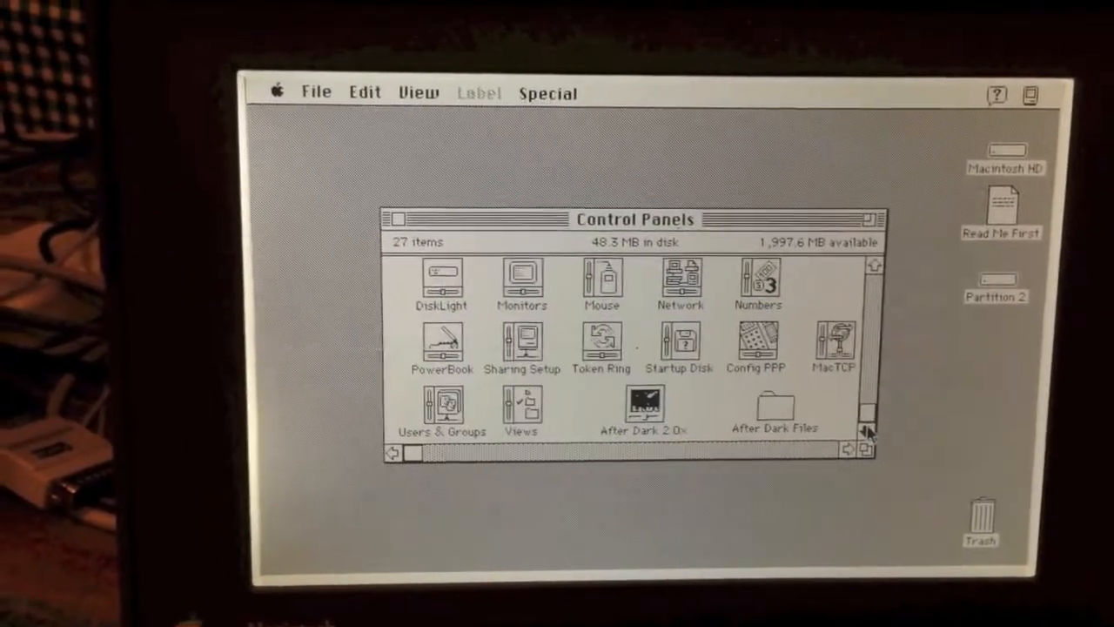
{"action": "left_click", "coordinate": [644, 409]}
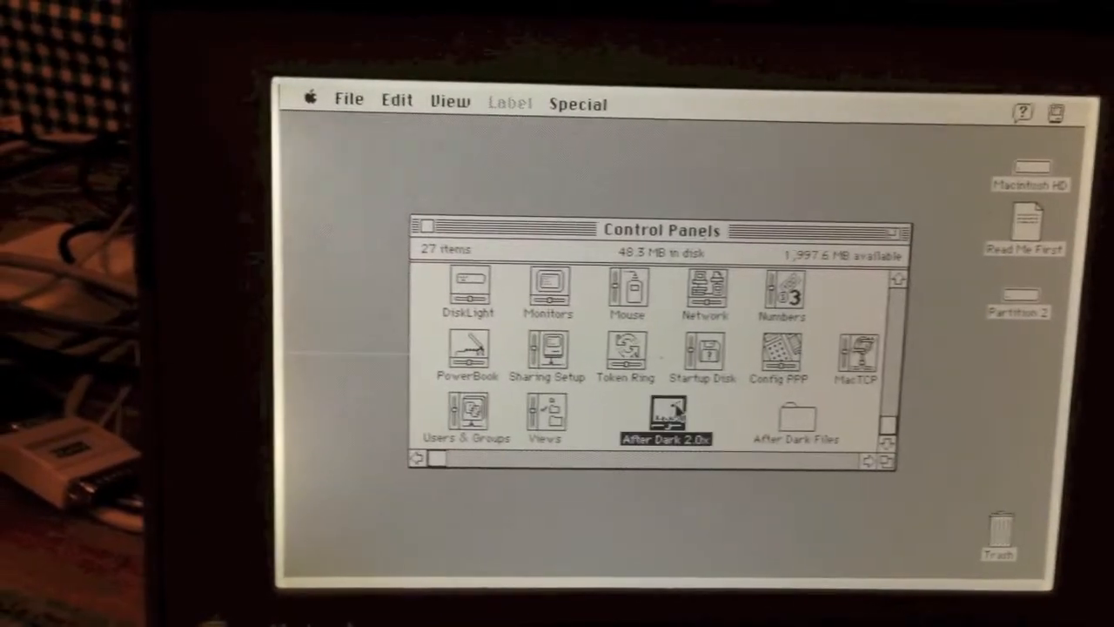
{"action": "double_click", "coordinate": [665, 418]}
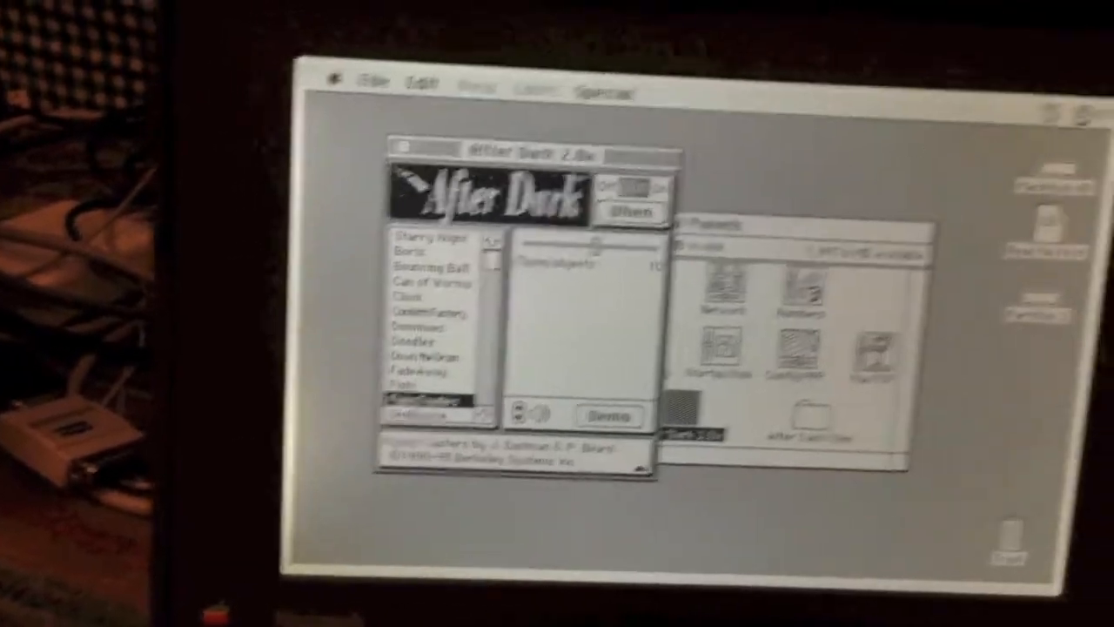
- Choose Flying Toasters as the module and close After Dark and Control Panels
{"action": "left_click", "coordinate": [611, 414]}
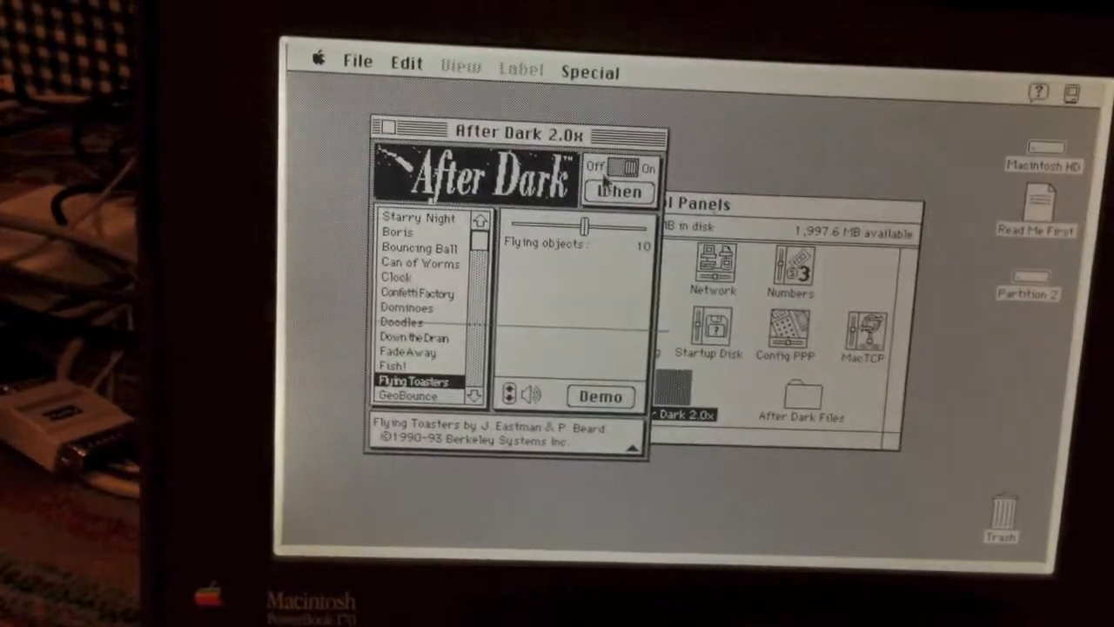
{"action": "left_click", "coordinate": [381, 125]}
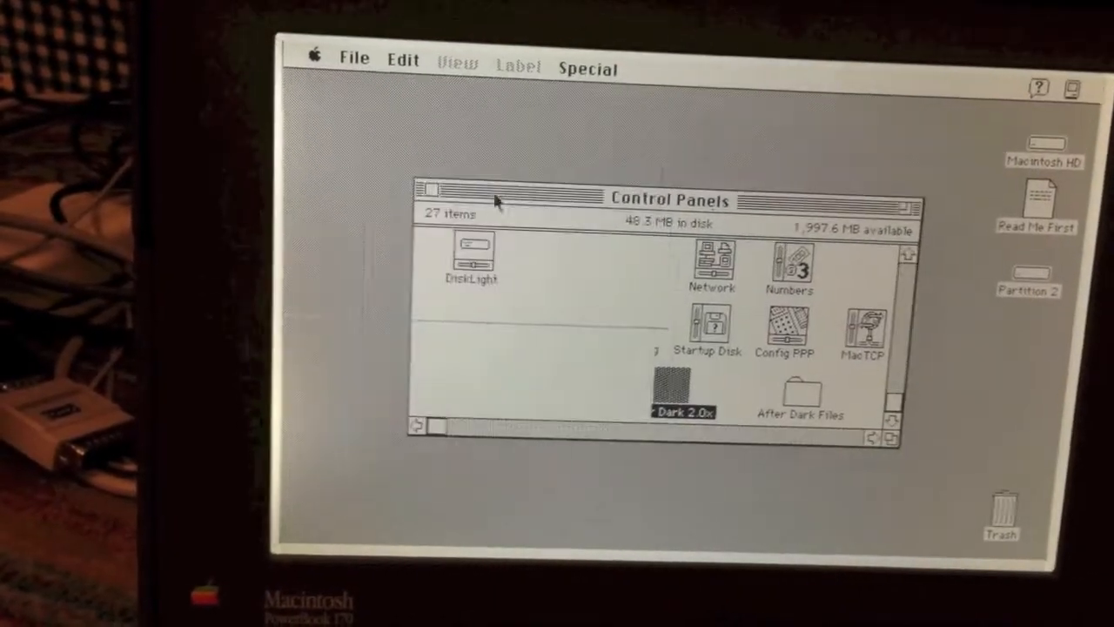
{"action": "left_click", "coordinate": [425, 188]}
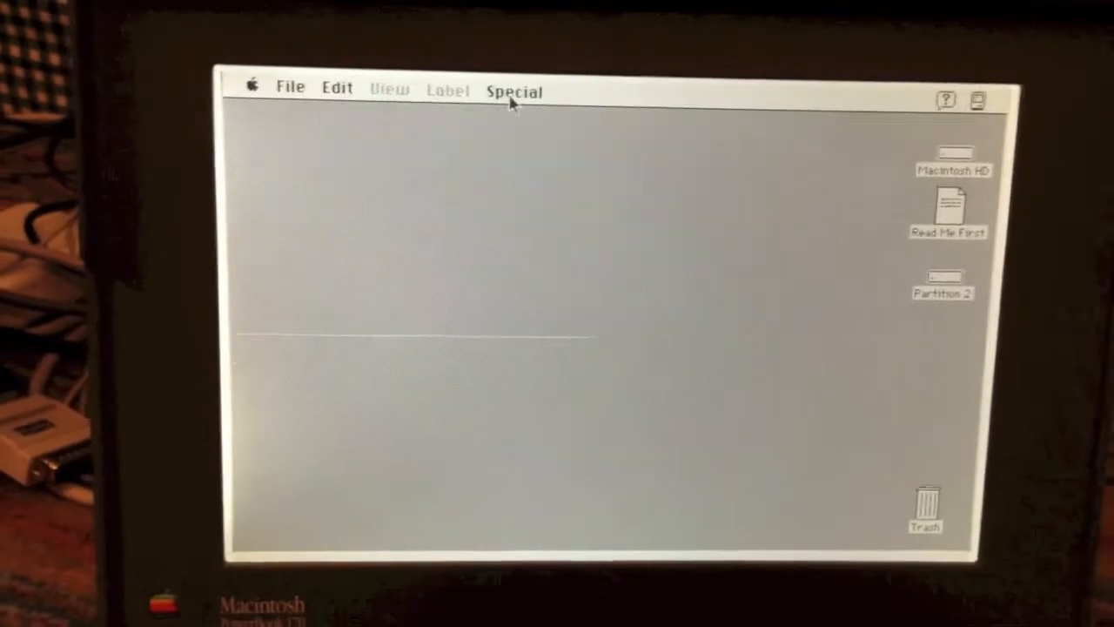
{"action": "left_click", "coordinate": [513, 91]}
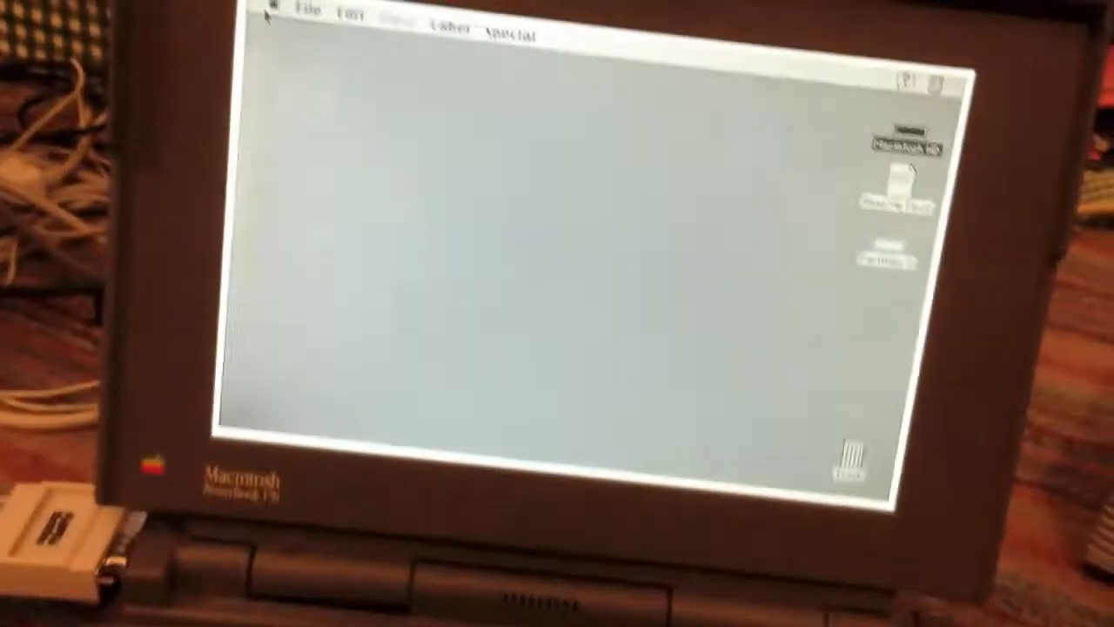
- Bring up the Monitors control panel, currently showing Black & White
{"action": "left_click", "coordinate": [287, 66]}
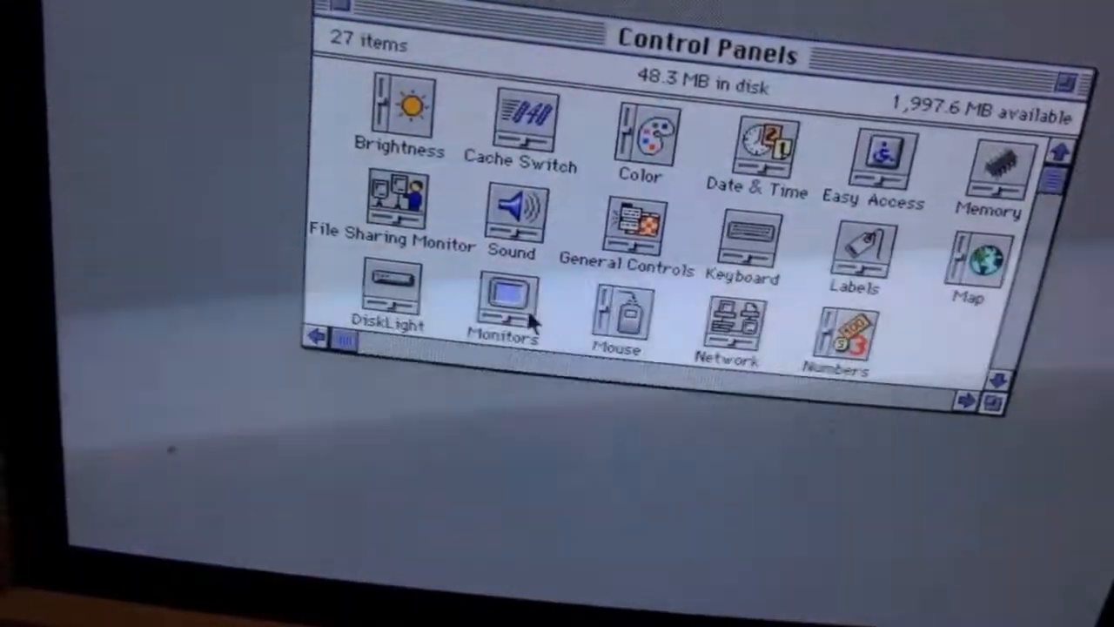
{"action": "left_click", "coordinate": [503, 300]}
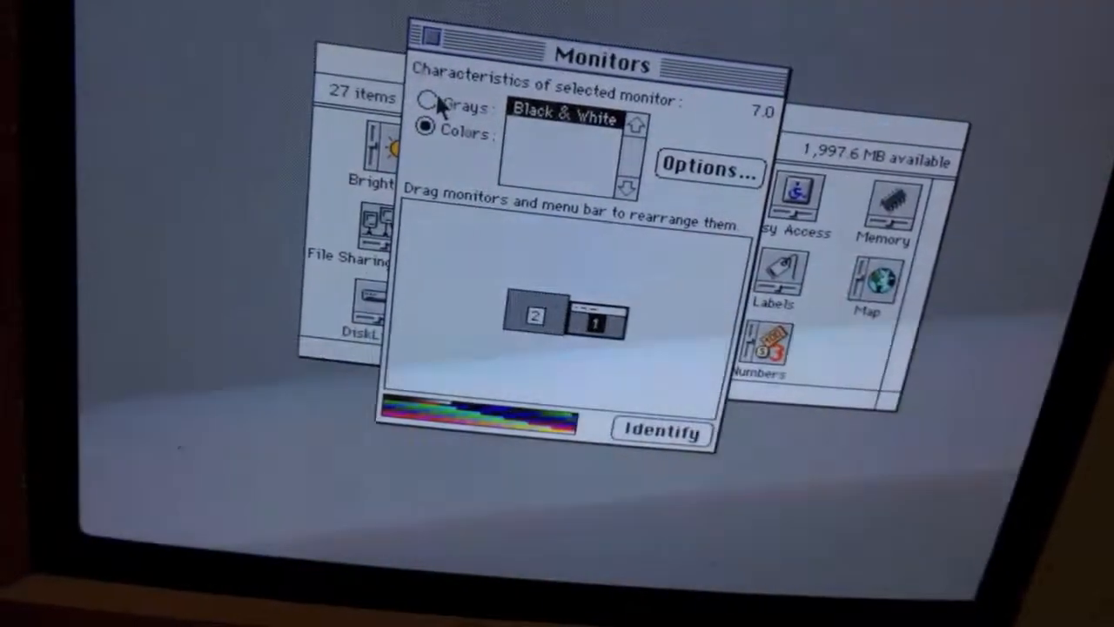
- Switch the display from Grays to Colors at 256 and close Monitors
{"action": "left_click", "coordinate": [424, 111]}
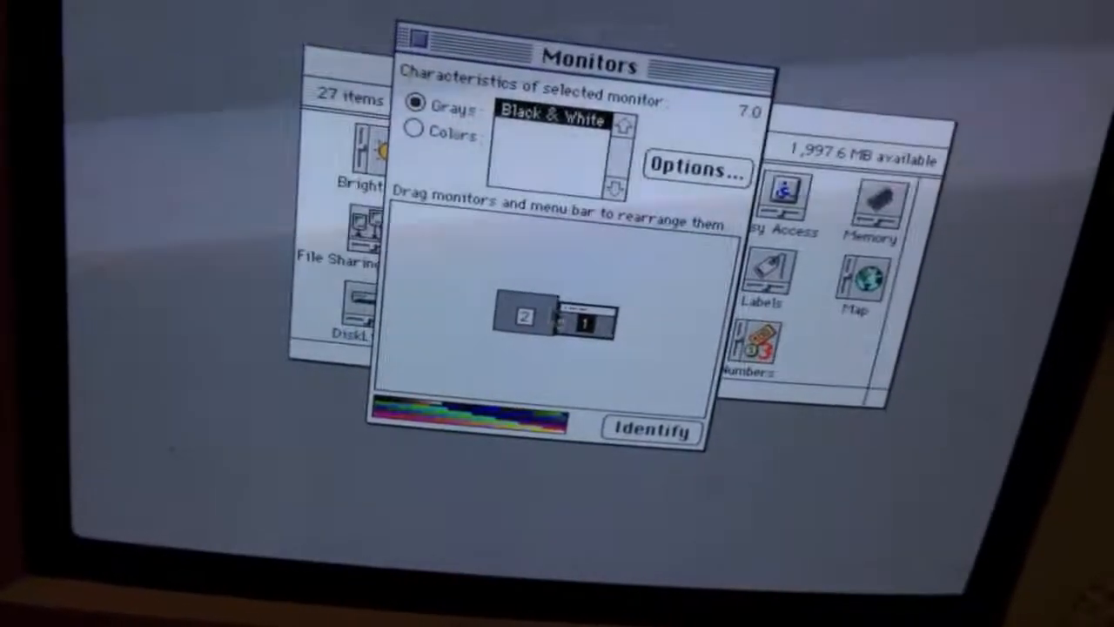
{"action": "left_click", "coordinate": [417, 131]}
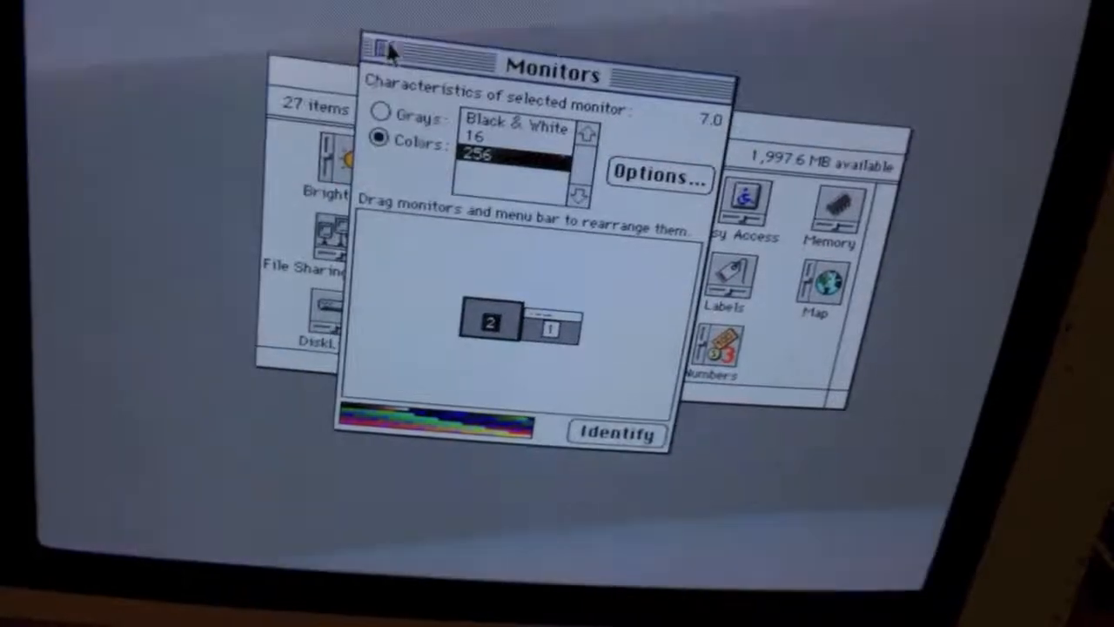
{"action": "left_click", "coordinate": [381, 47]}
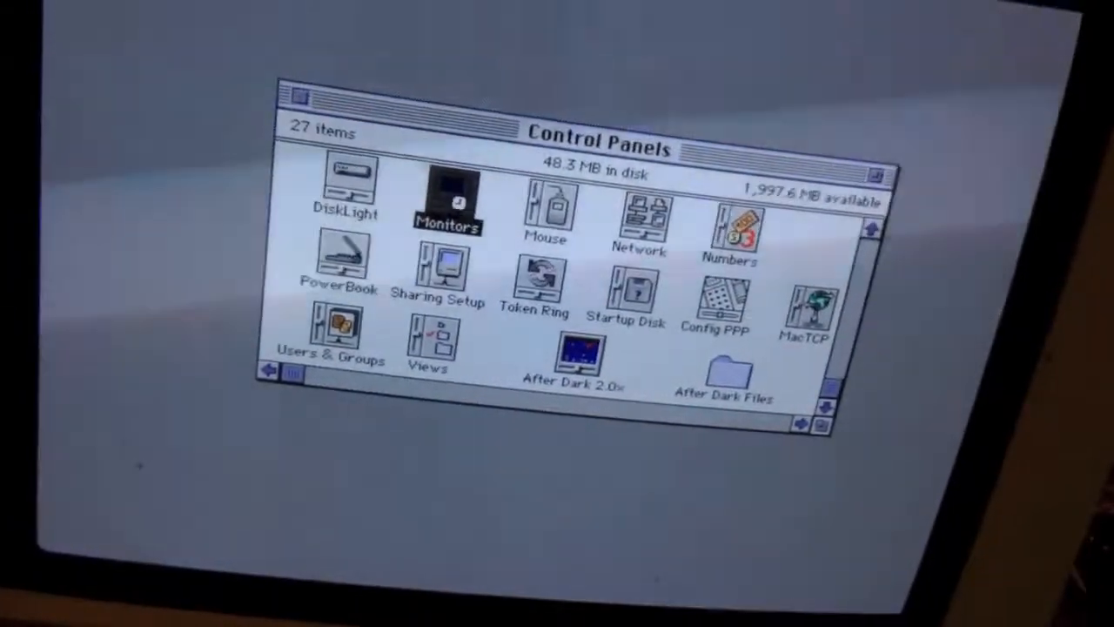
- Review the Envision EVE060 monitor options, then close Monitors and Control Panels
{"action": "double_click", "coordinate": [449, 200]}
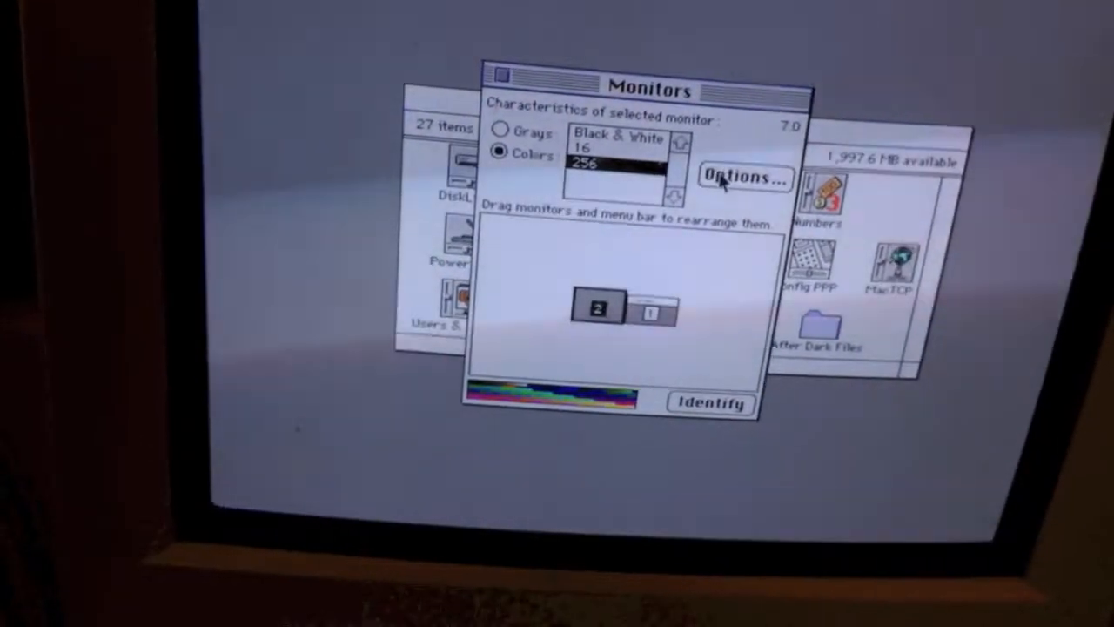
{"action": "left_click", "coordinate": [745, 178]}
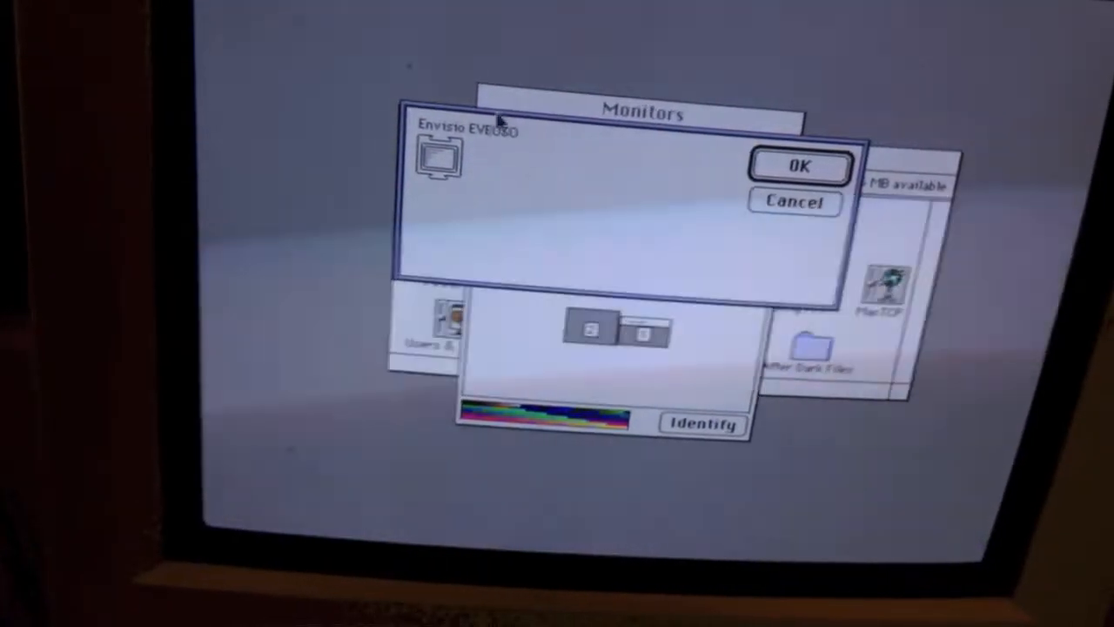
{"action": "left_click", "coordinate": [799, 167]}
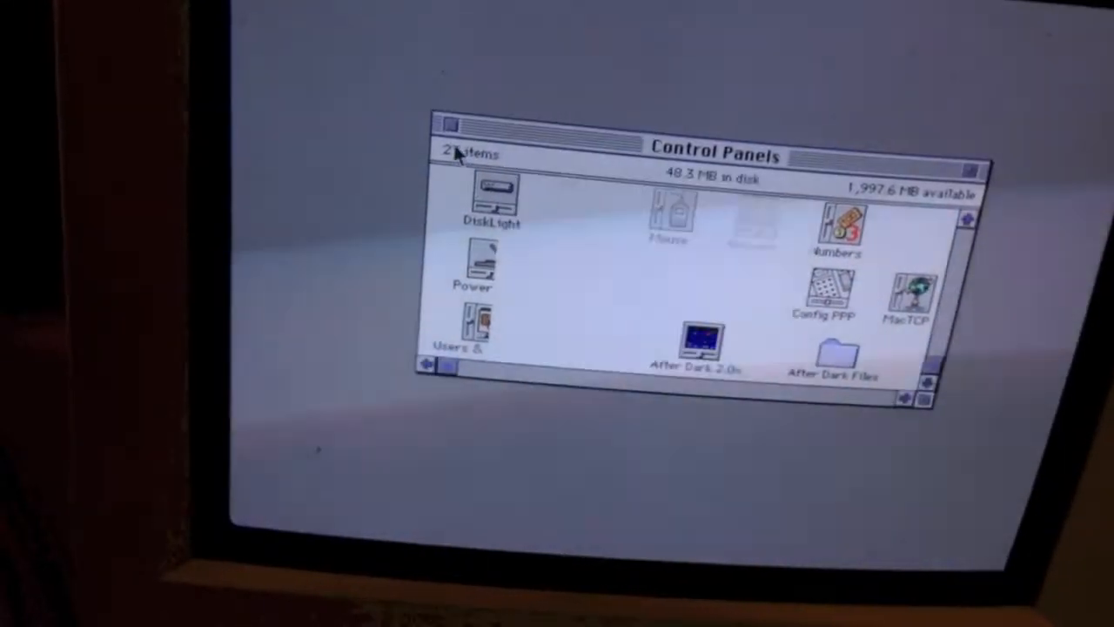
{"action": "left_click", "coordinate": [654, 90]}
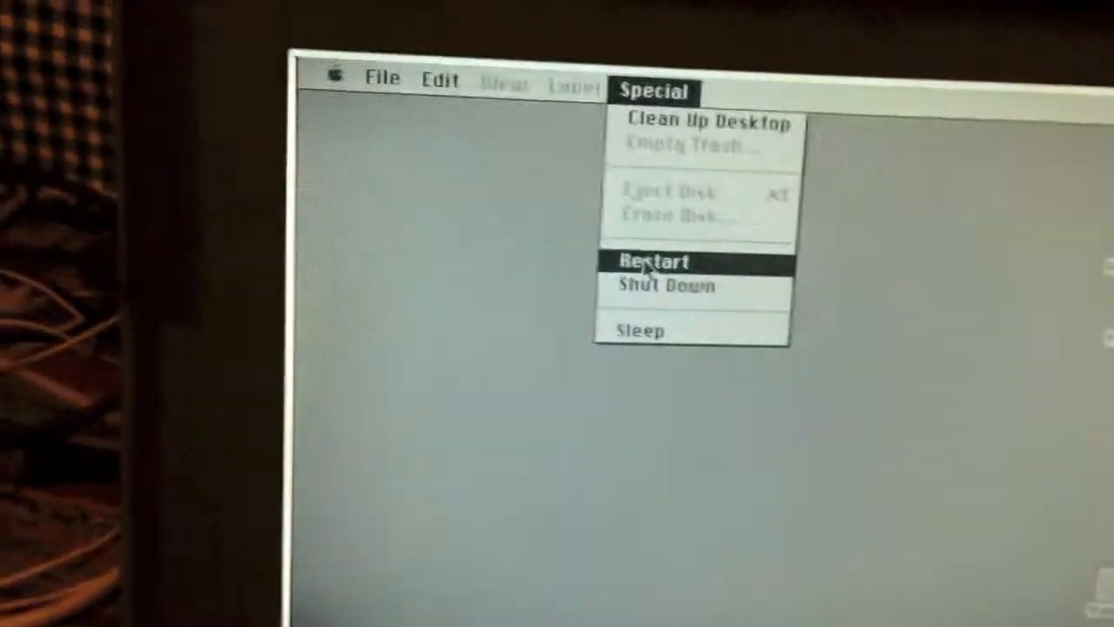
- Restart via Special > Restart so the desktop comes up in color on the external monitor
{"action": "left_click", "coordinate": [653, 261]}
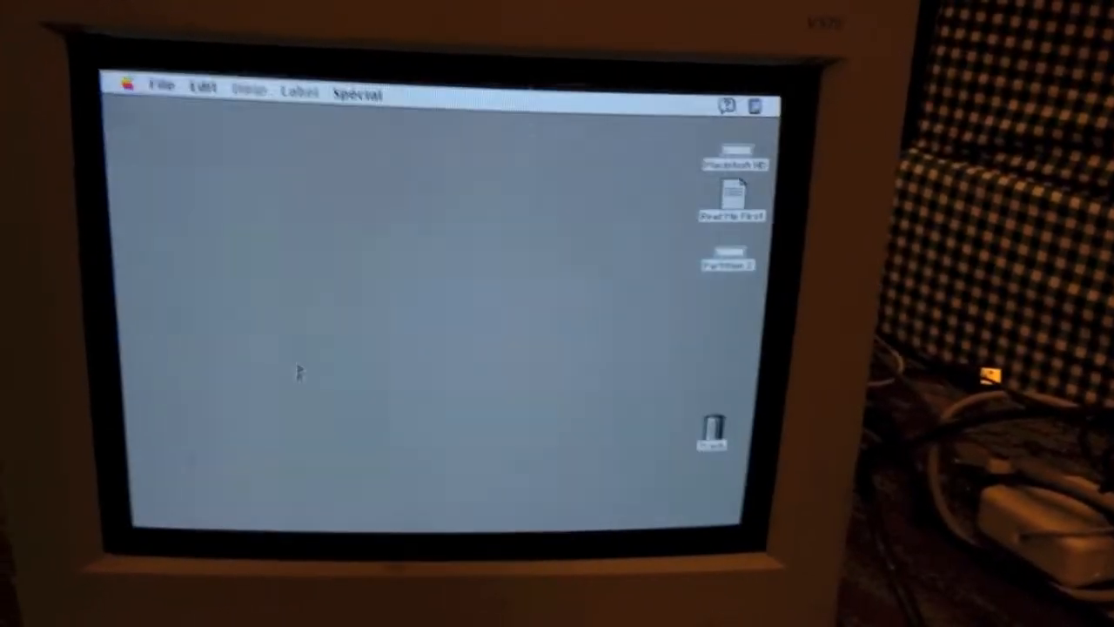
- View About This Macintosh from the Apple menu, close it, then bring up the Control Panels folder
{"action": "left_click", "coordinate": [163, 85]}
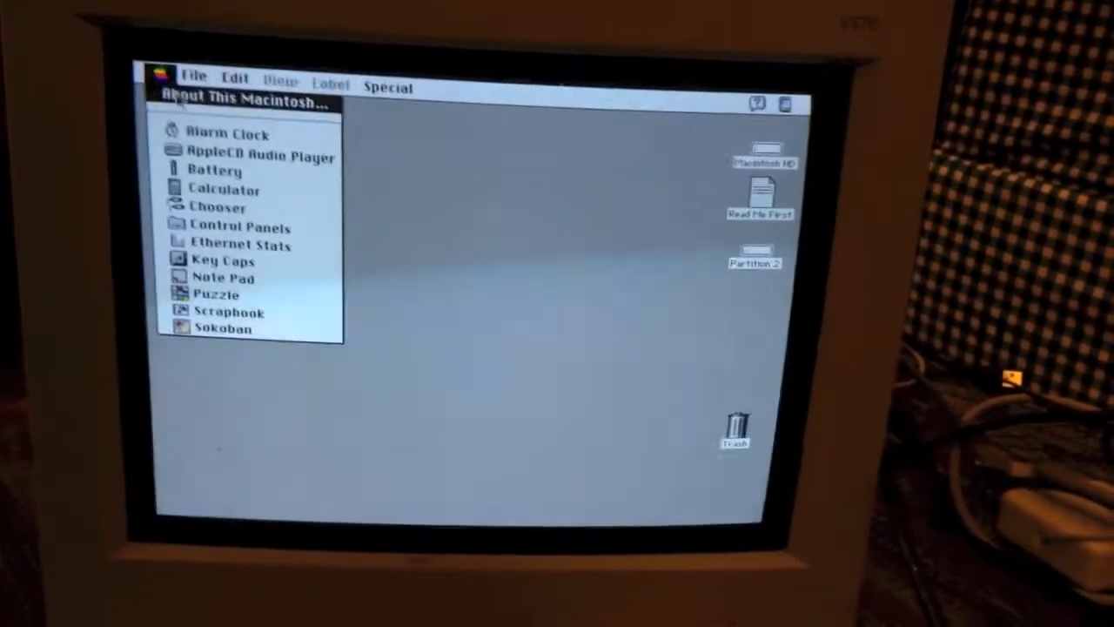
{"action": "left_click", "coordinate": [244, 99]}
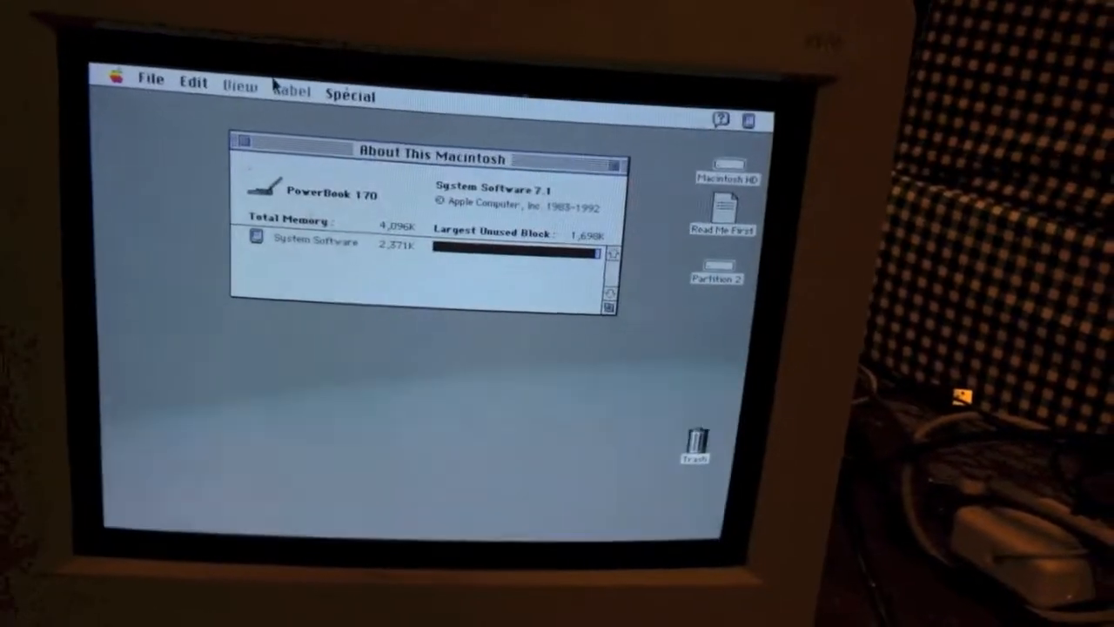
{"action": "left_click", "coordinate": [240, 143]}
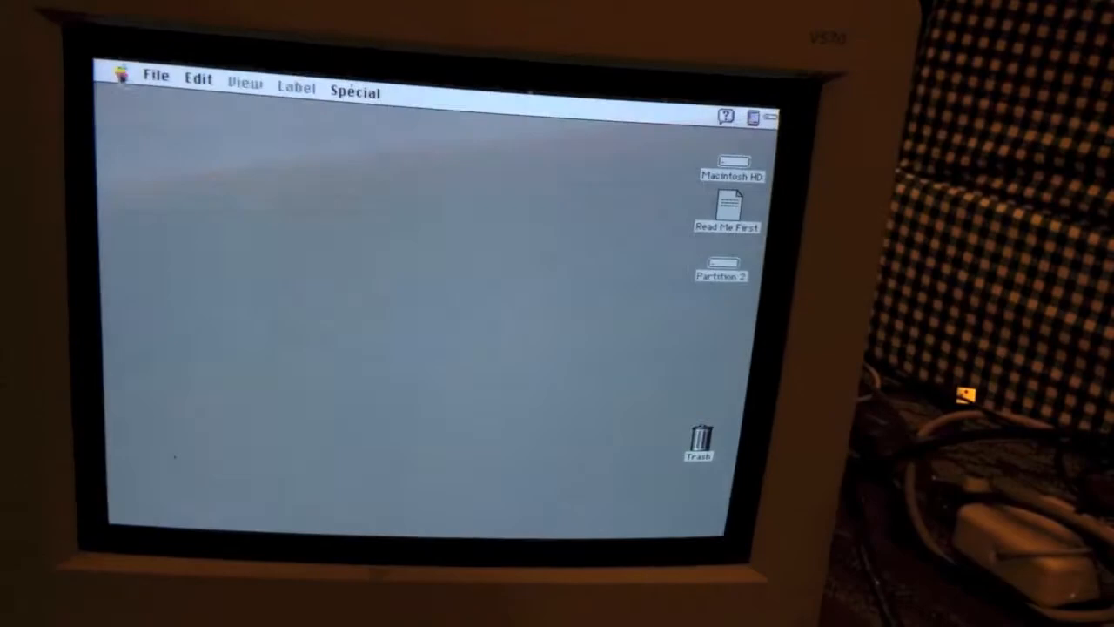
{"action": "left_click", "coordinate": [129, 78]}
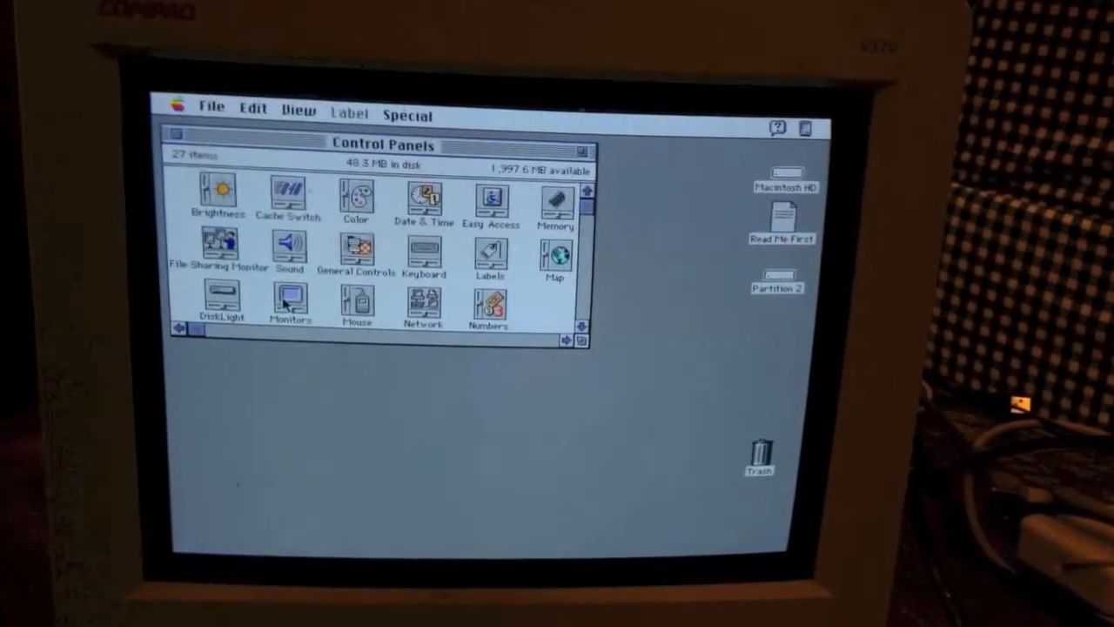
{"action": "double_click", "coordinate": [289, 300]}
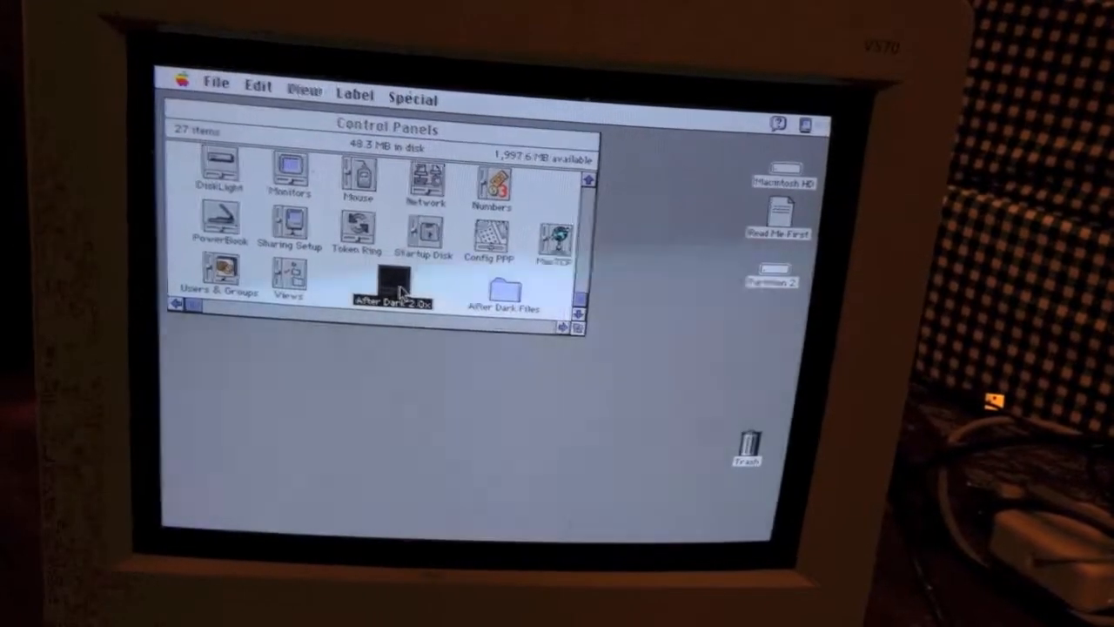
- Launch the After Dark 2.0x control panel and run the Flying Toasters demo
{"action": "double_click", "coordinate": [396, 292]}
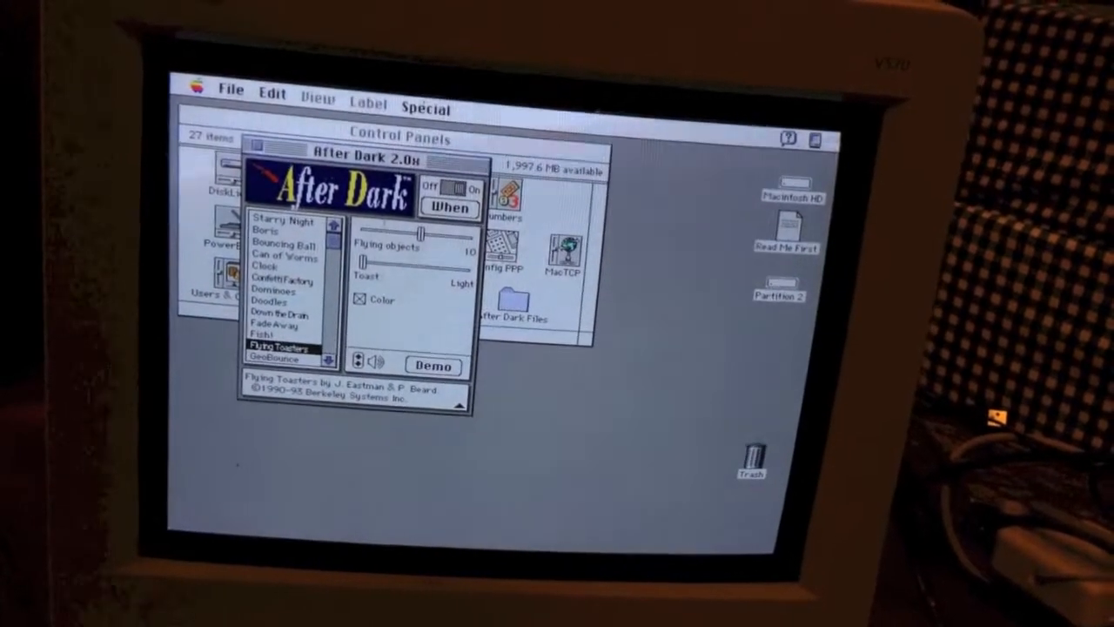
{"action": "left_click", "coordinate": [431, 366]}
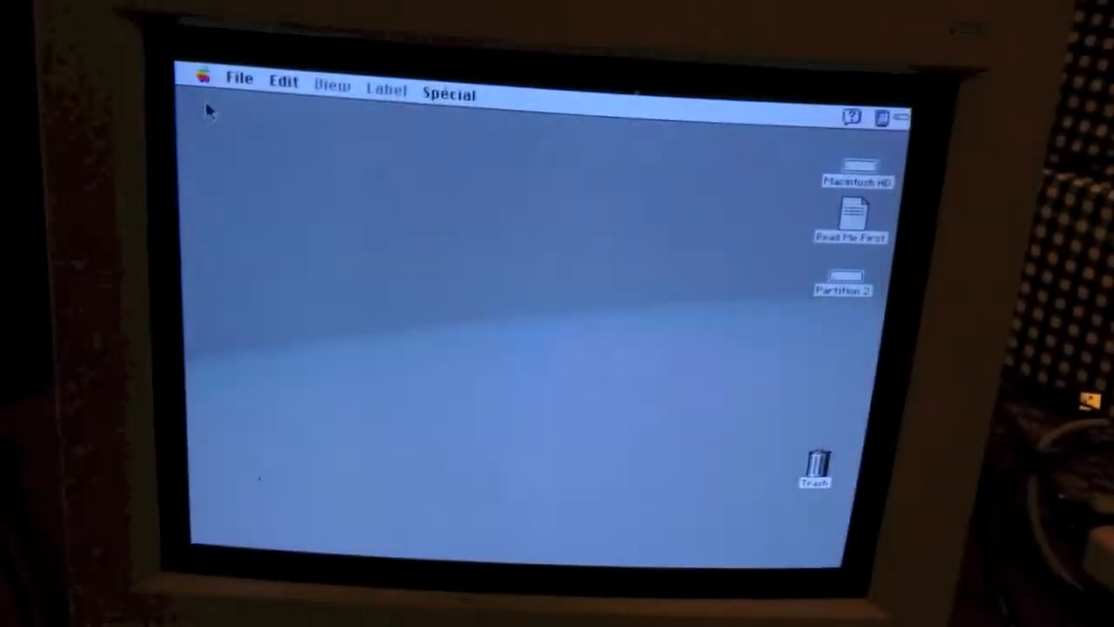
{"action": "left_click", "coordinate": [202, 78]}
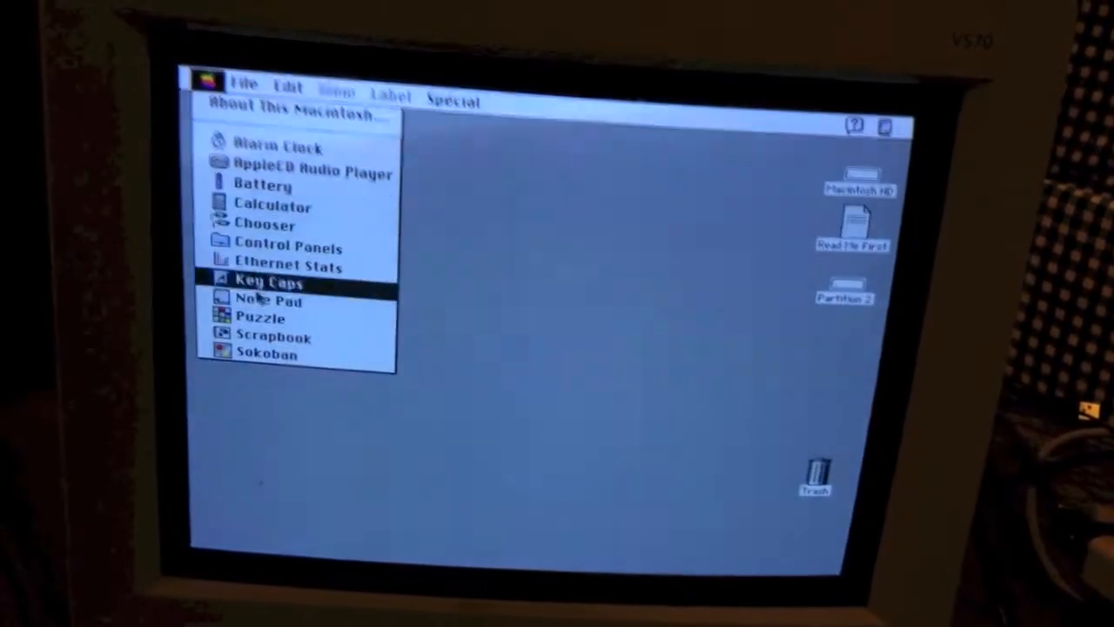
{"action": "left_click", "coordinate": [261, 317]}
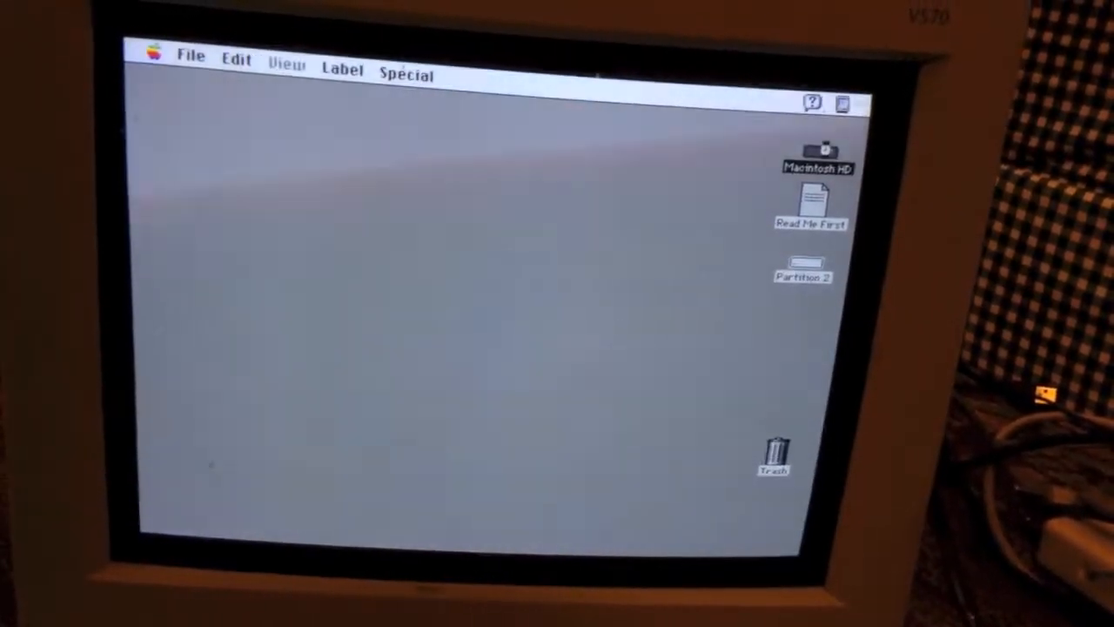
- Show the Macintosh HD contents scrolled down to Picture files, QuickTake and Camera Access
{"action": "double_click", "coordinate": [816, 153]}
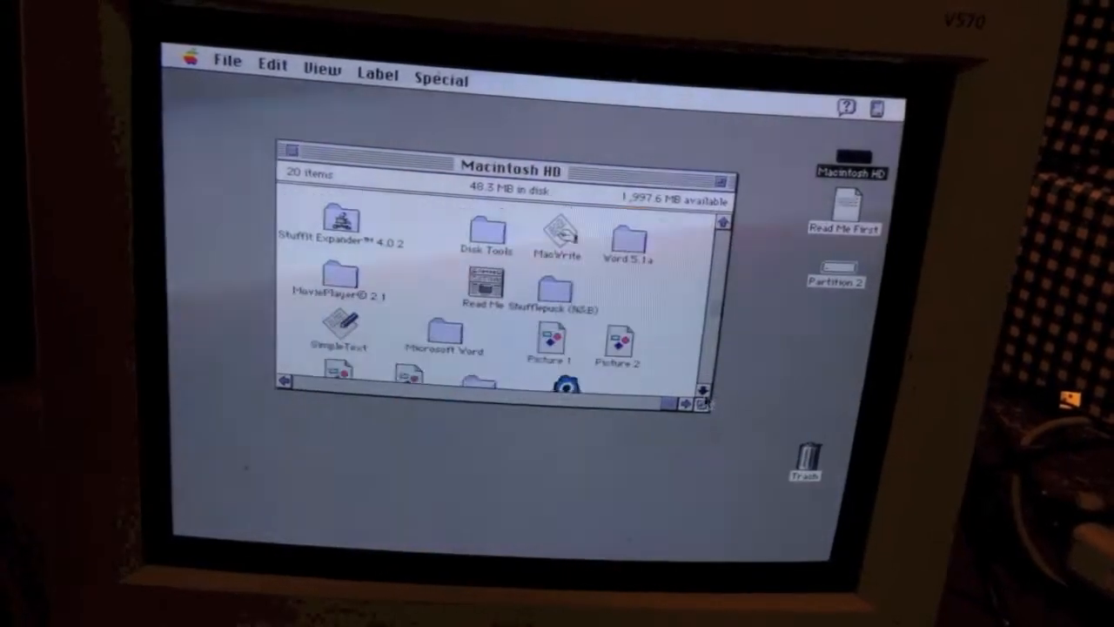
{"action": "scroll", "scroll_direction": "down", "scroll_amount": 3}
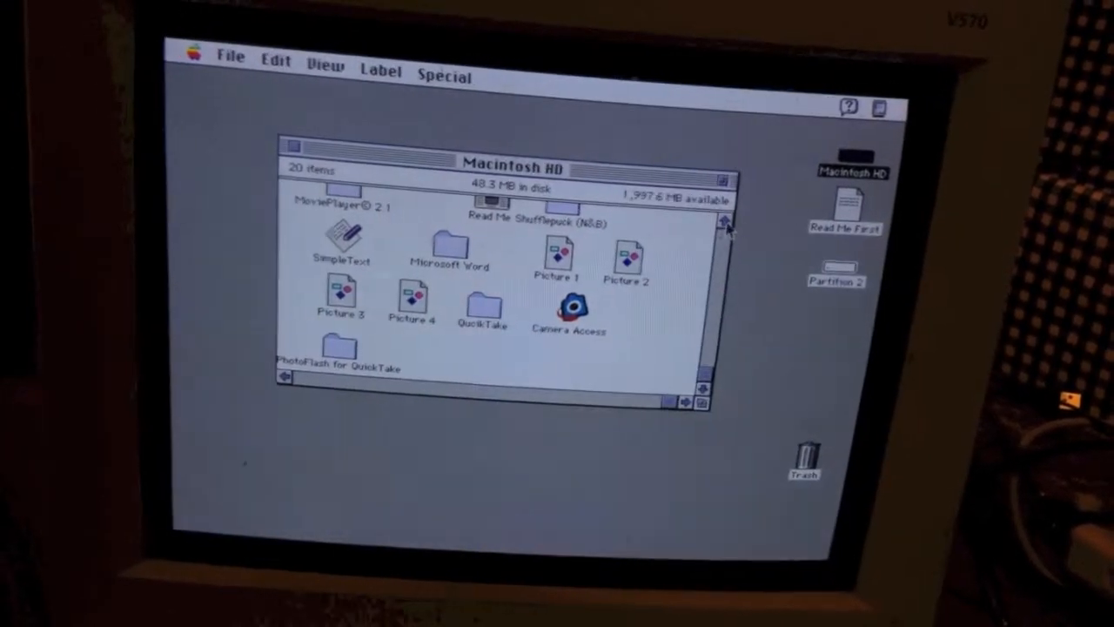